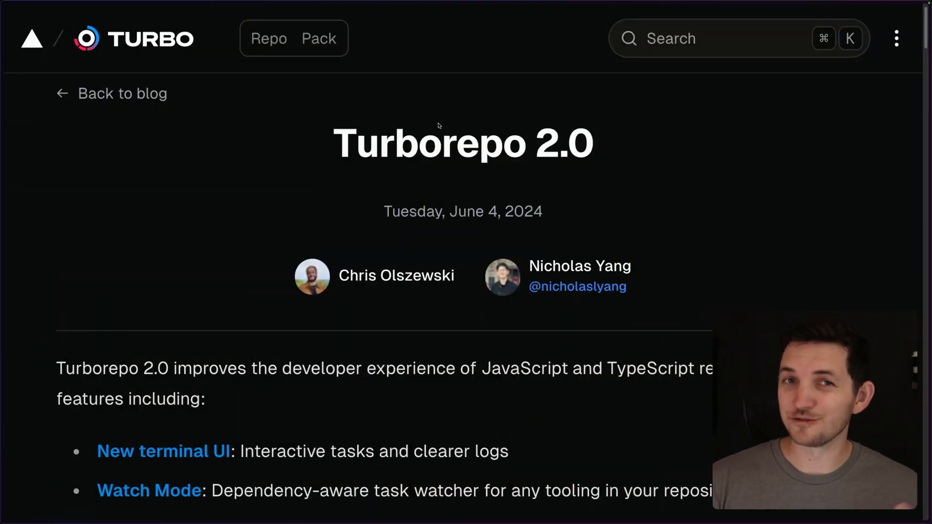
Expand the apps folder and the server app inside it in Neo-tree.
{"action": "scroll", "scroll_direction": "down", "scroll_amount": 3}
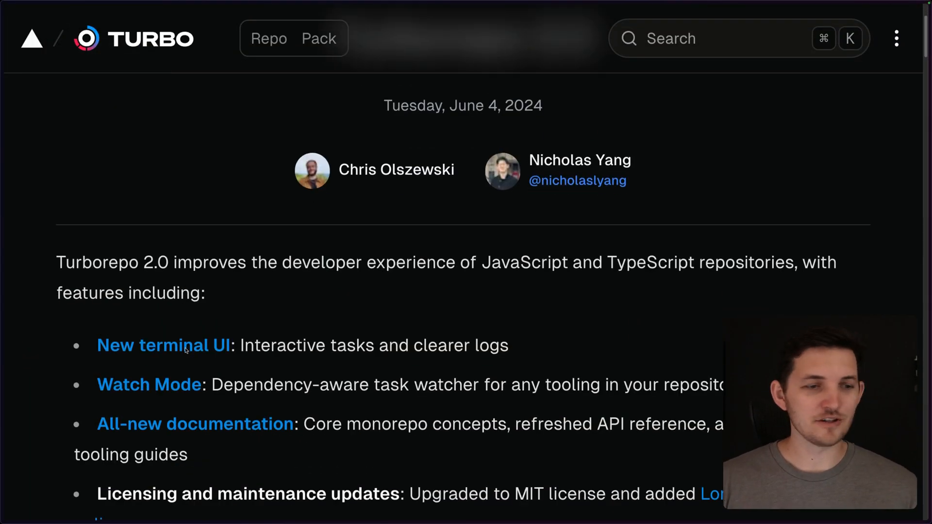
{"action": "mouse_move", "coordinate": [164, 345]}
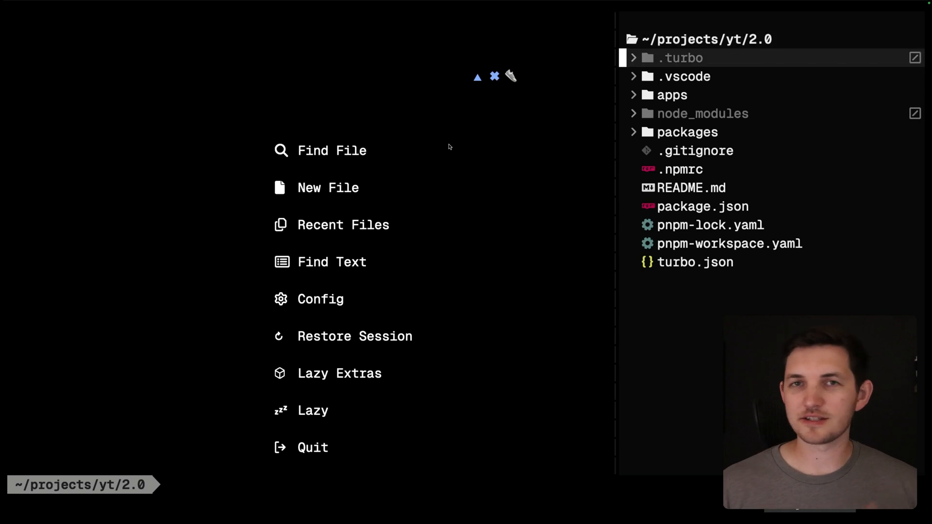
{"action": "left_click", "coordinate": [671, 94]}
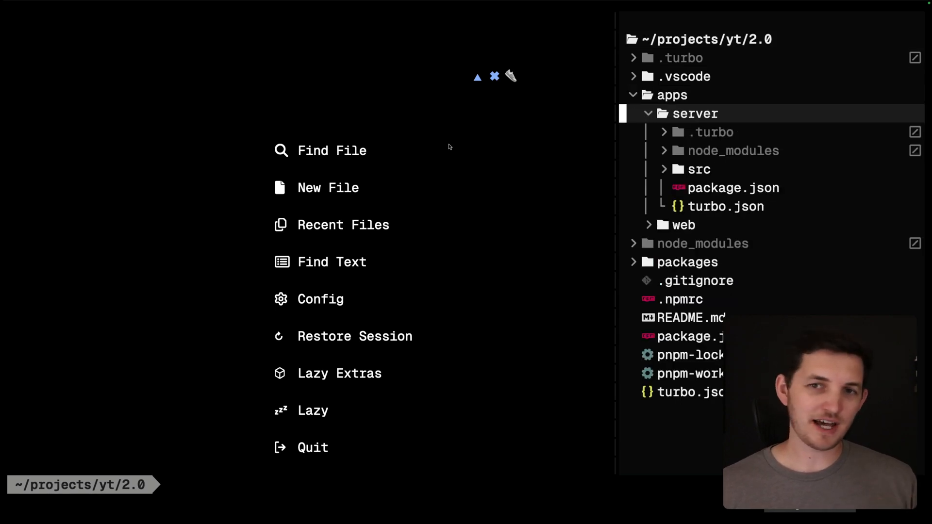
{"action": "left_click", "coordinate": [733, 187]}
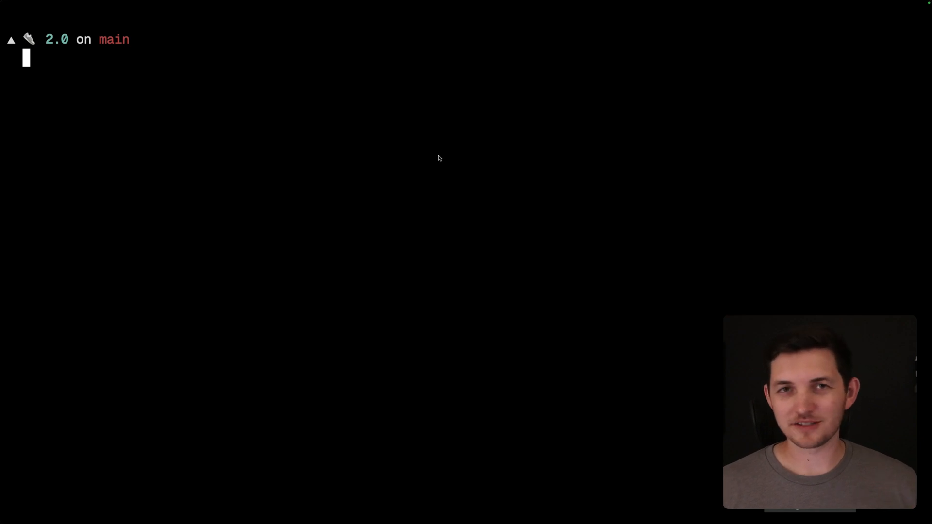
Run turbo dev to stream server, utilities and web logs, then stop the run.
{"action": "type", "text": "turbo dev"}
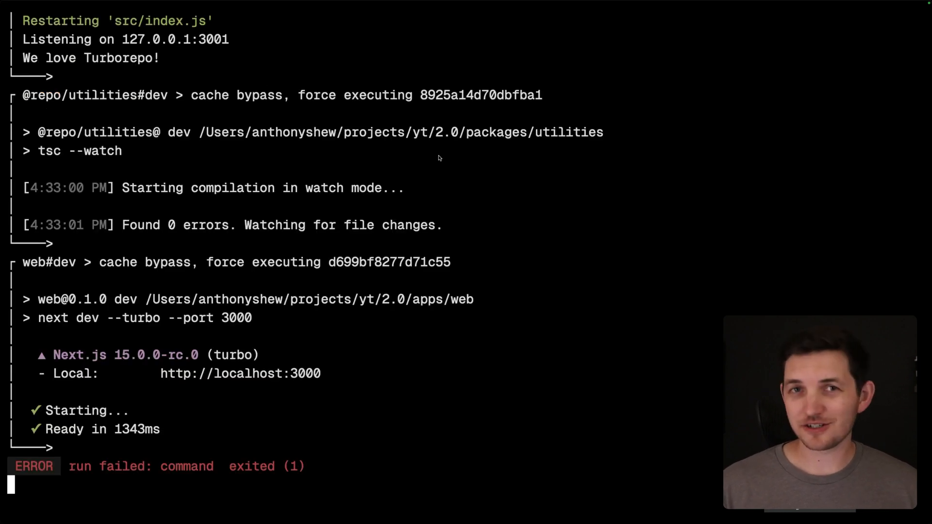
{"action": "type", "text": "cle"}
{"action": "type", "text": "turbo de"}
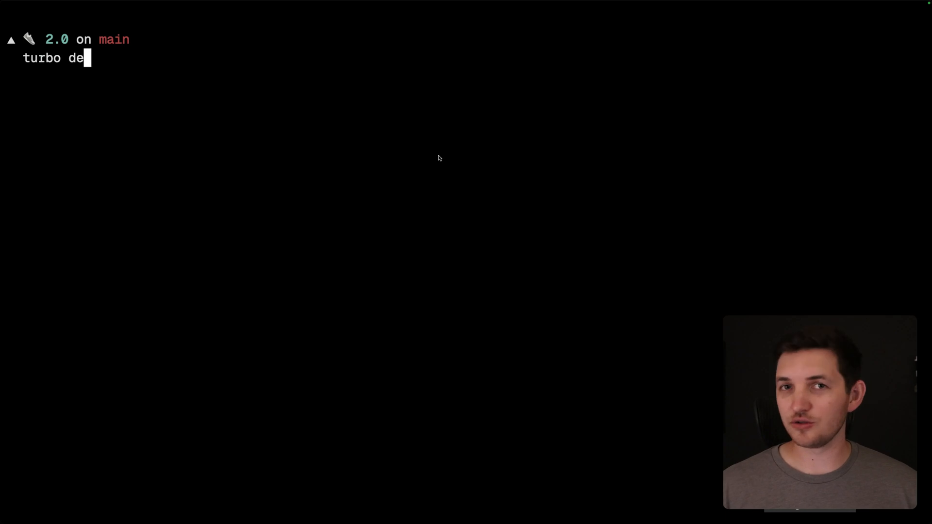
{"action": "type", "text": "v test"}
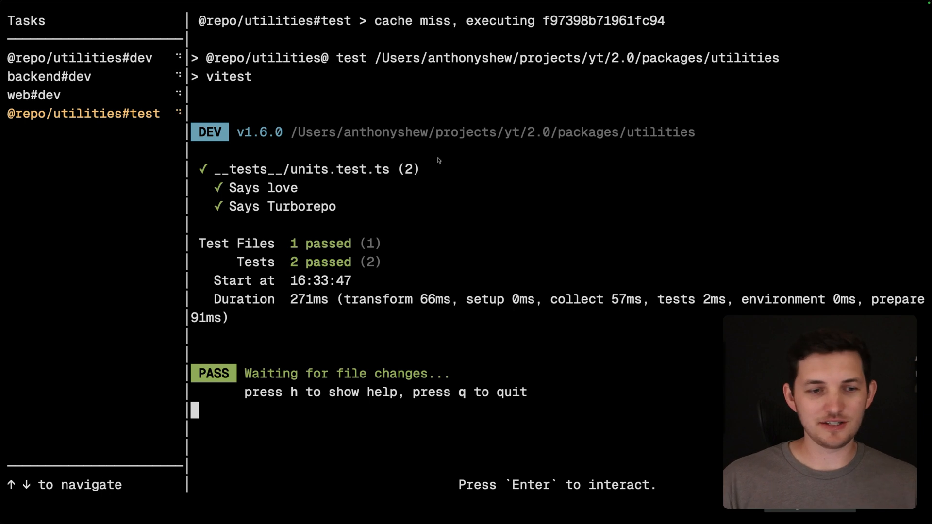
{"action": "mouse_move", "coordinate": [556, 375]}
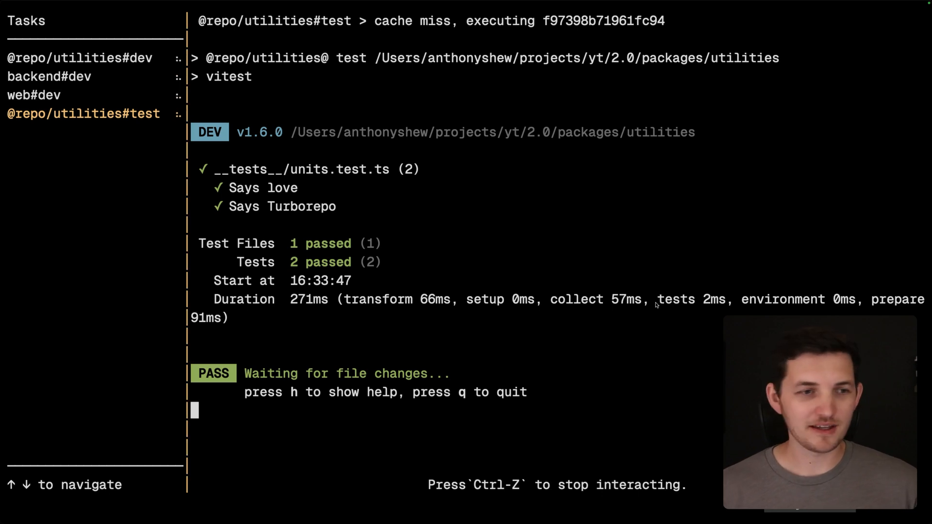
Rerun all utilities tests, filter them to the Turbore pattern, then quit turbo.
{"action": "key", "text": "h"}
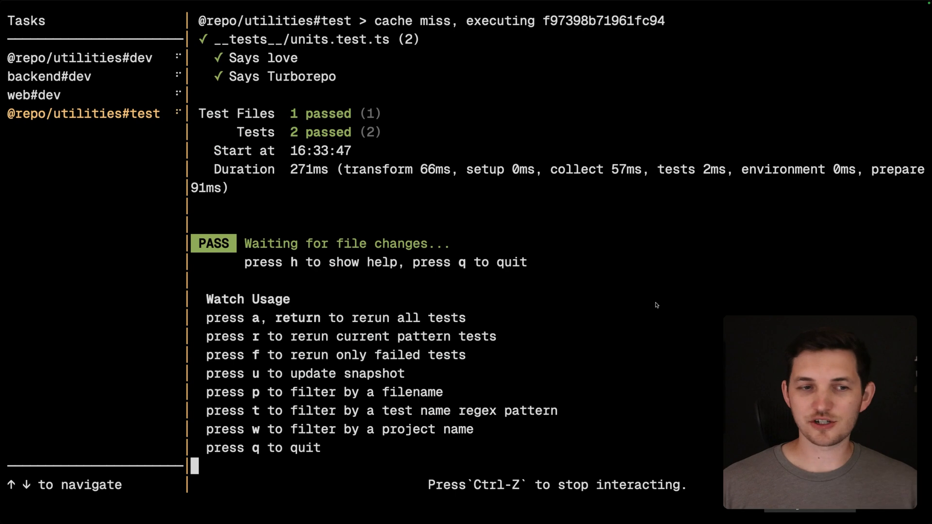
{"action": "key", "text": "a"}
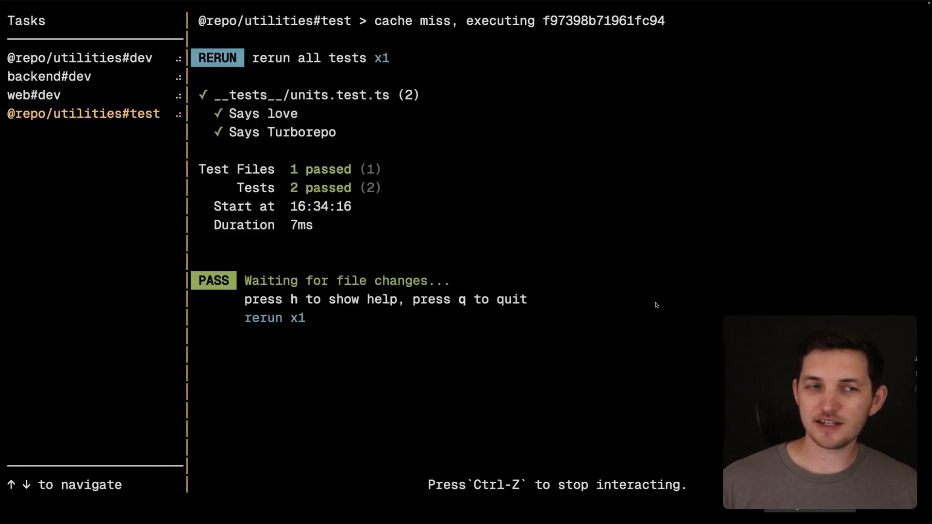
{"action": "key", "text": "h"}
{"action": "type", "text": "Turbore"}
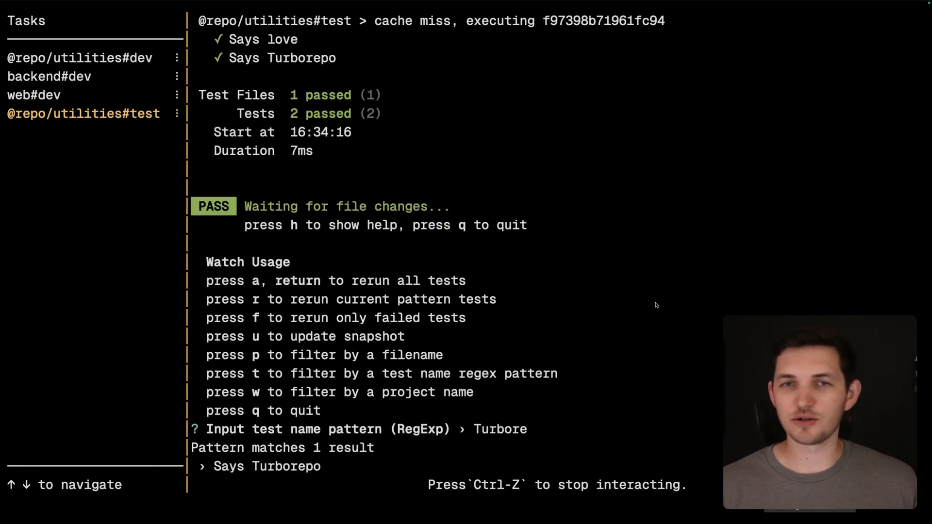
{"action": "key", "text": "enter"}
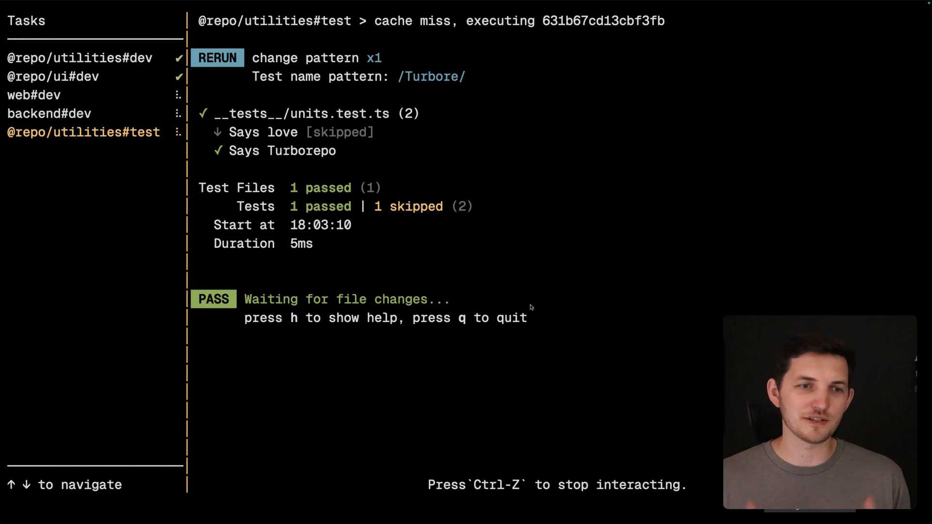
{"action": "key", "text": "q"}
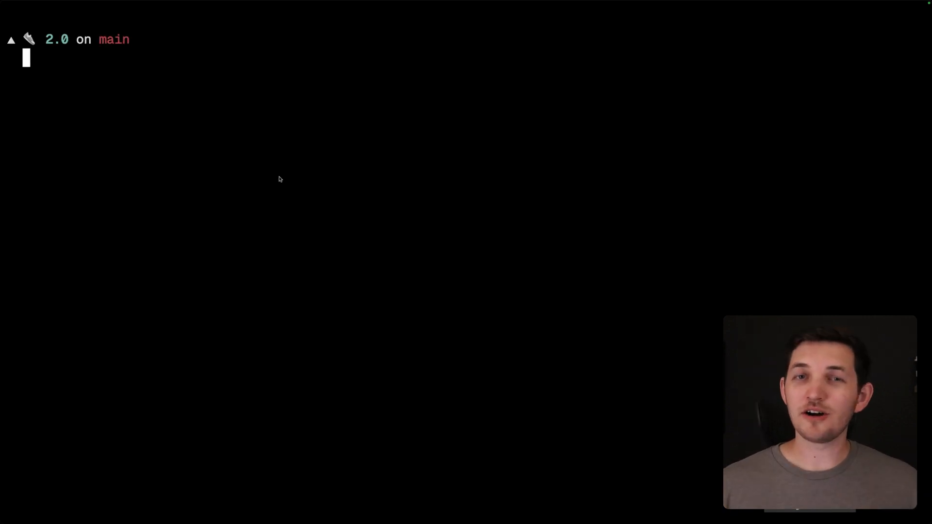
Run turbo dev:lint, completing 3 of 3 lint tasks from cache.
{"action": "type", "text": "turbo watch"}
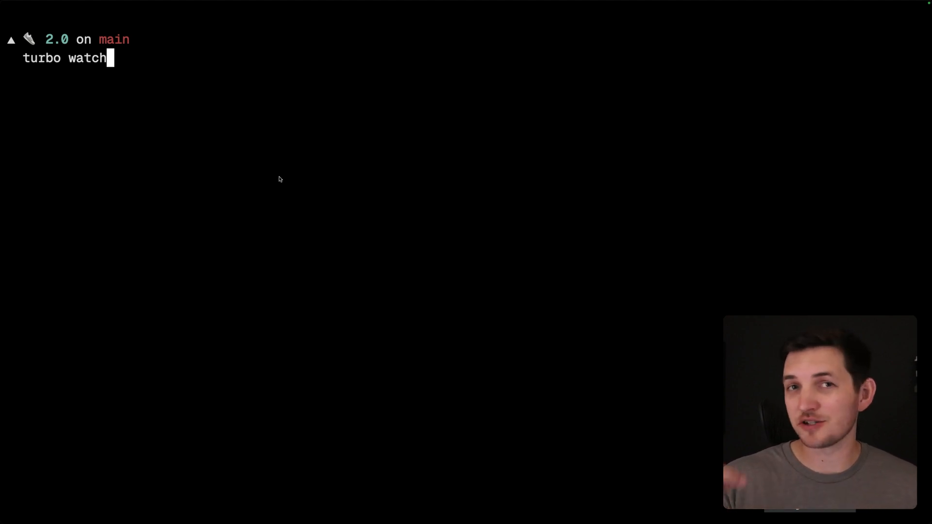
{"action": "key", "text": "Backspace"}
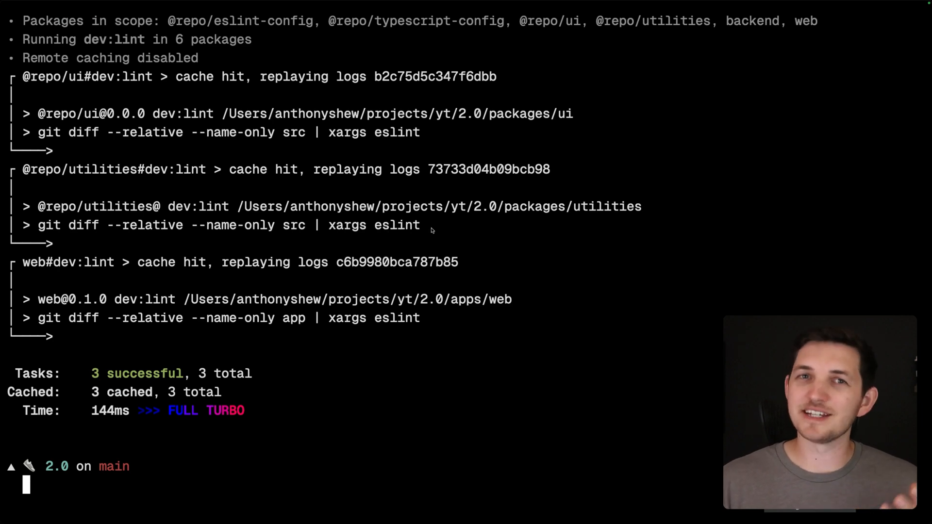
{"action": "mouse_move", "coordinate": [523, 250]}
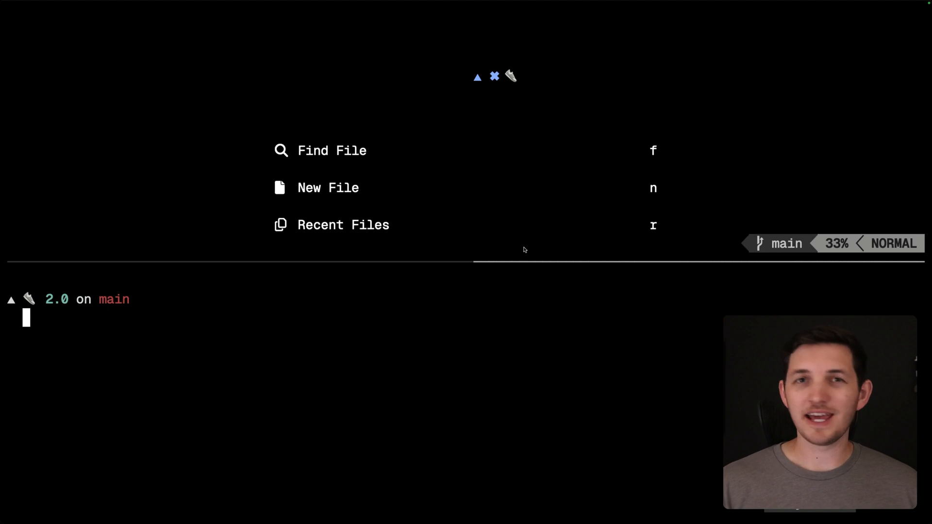
Run turbo watch dev:lint, then open utilities index.ts and edit the 'We love Turborepo!' string.
{"action": "type", "text": "turbo watch"}
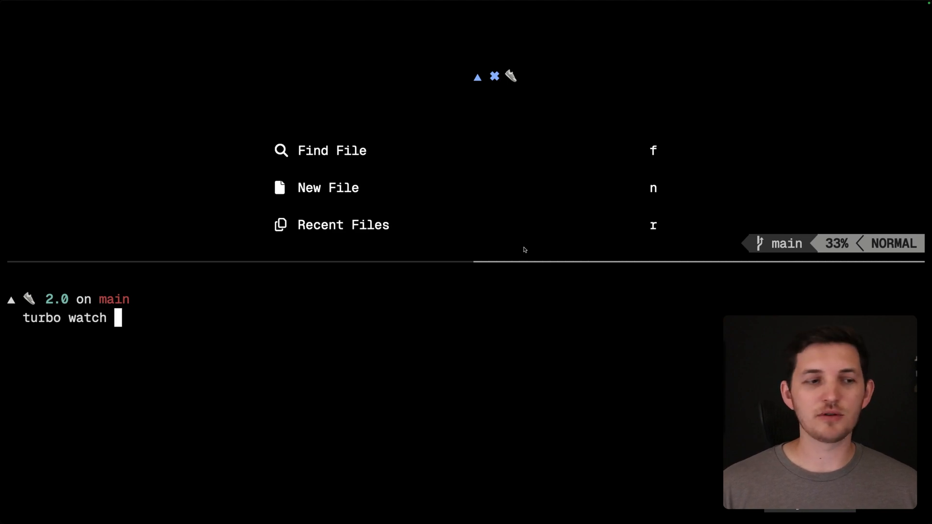
{"action": "type", "text": "dev:lint"}
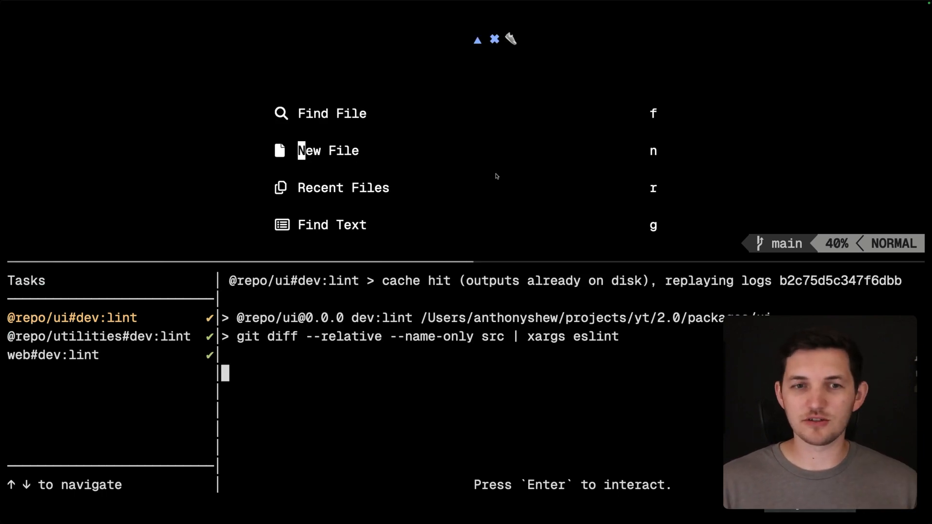
{"action": "type", "text": "utilit"}
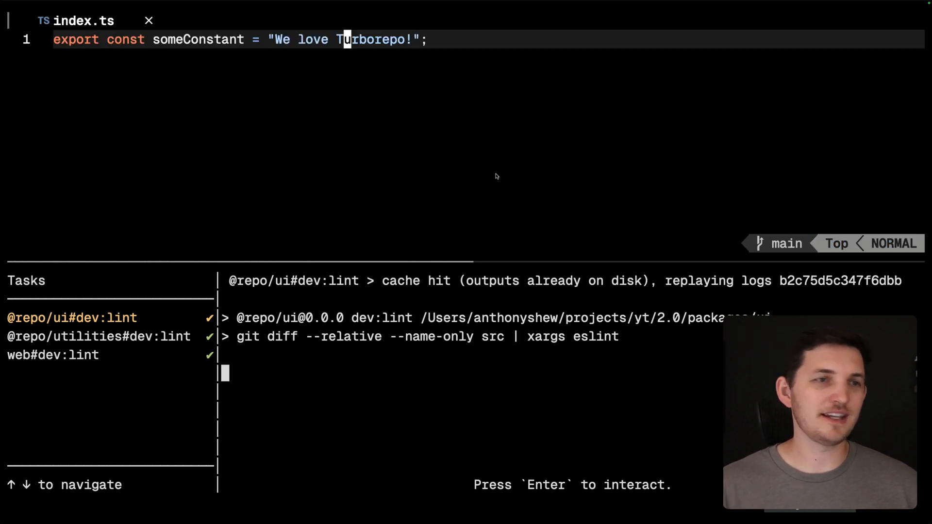
{"action": "key", "text": "i"}
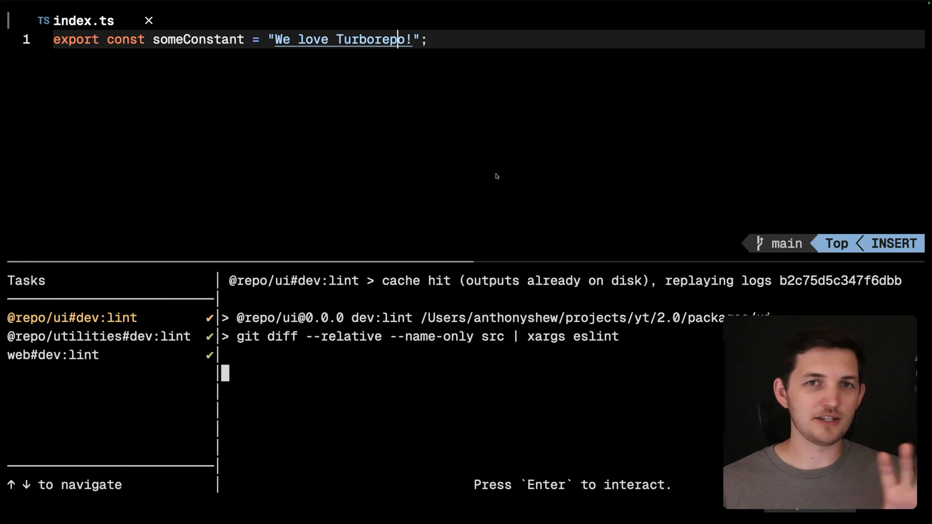
{"action": "key", "text": "Escape"}
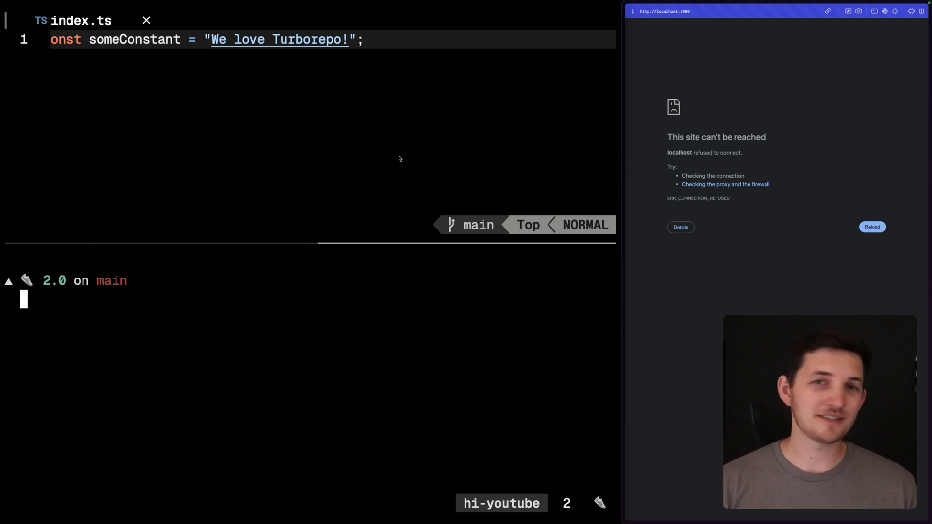
Run turbo watch dev dev:lint test, then edit the Turborepo string in index.ts.
{"action": "type", "text": "turbo watch d"}
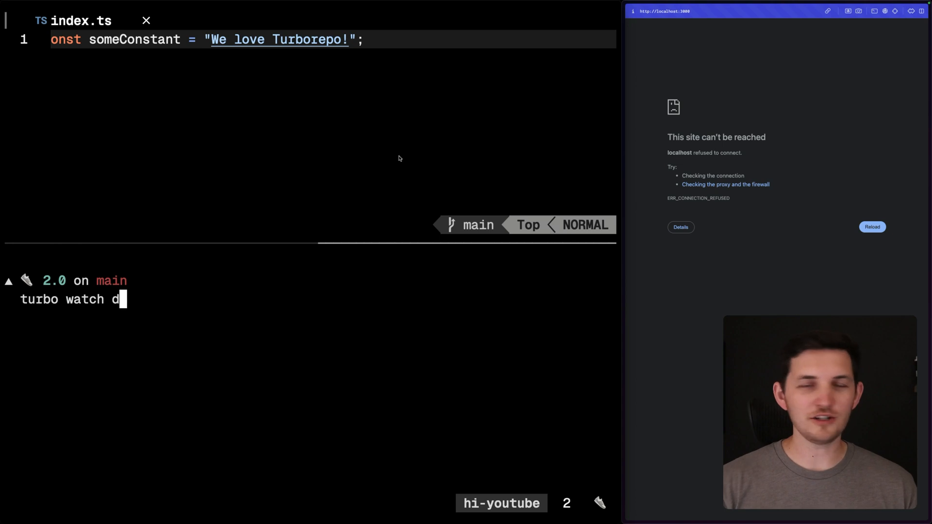
{"action": "type", "text": "ev dev:lint tes"}
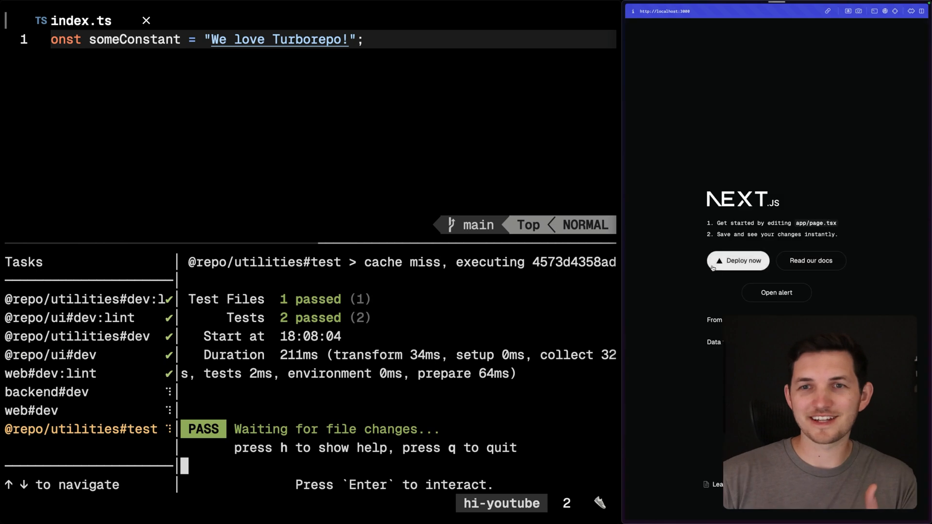
{"action": "mouse_move", "coordinate": [679, 263]}
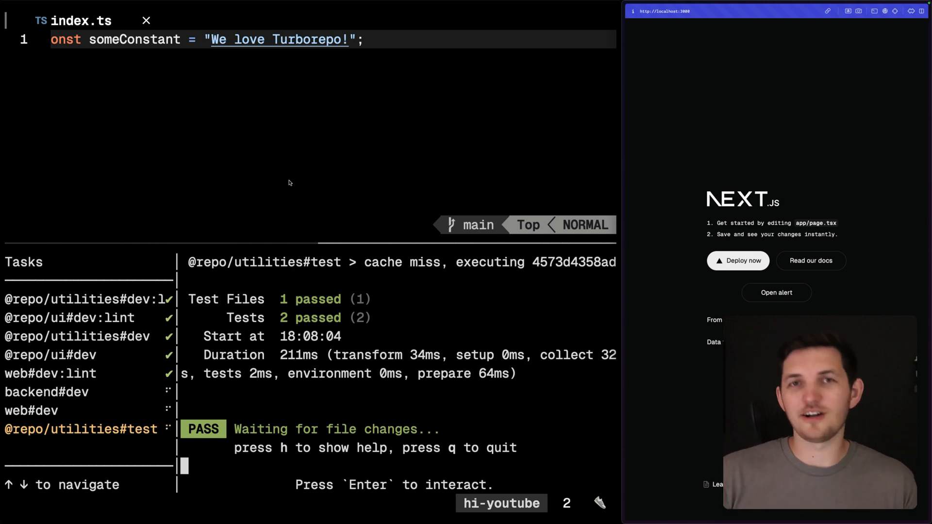
{"action": "mouse_move", "coordinate": [302, 215]}
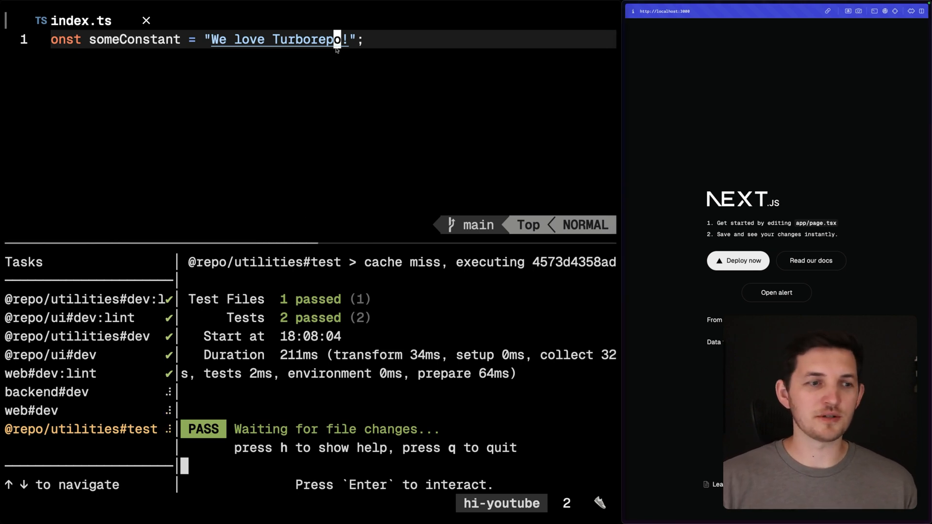
{"action": "key", "text": "i"}
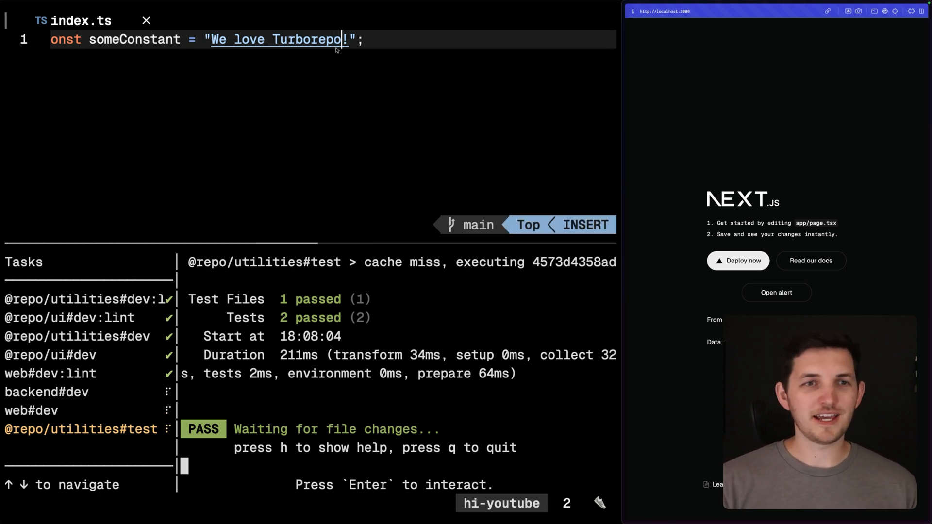
{"action": "key", "text": "Escape"}
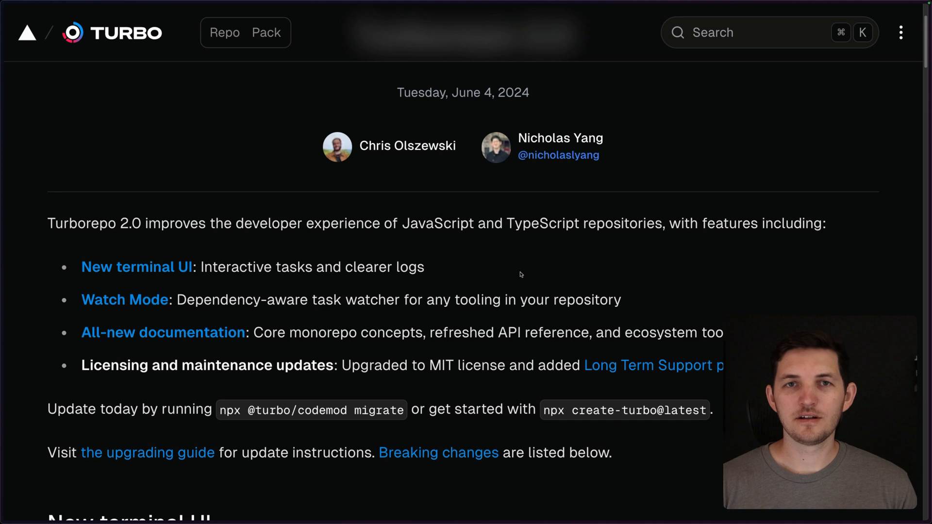
{"action": "mouse_move", "coordinate": [163, 333]}
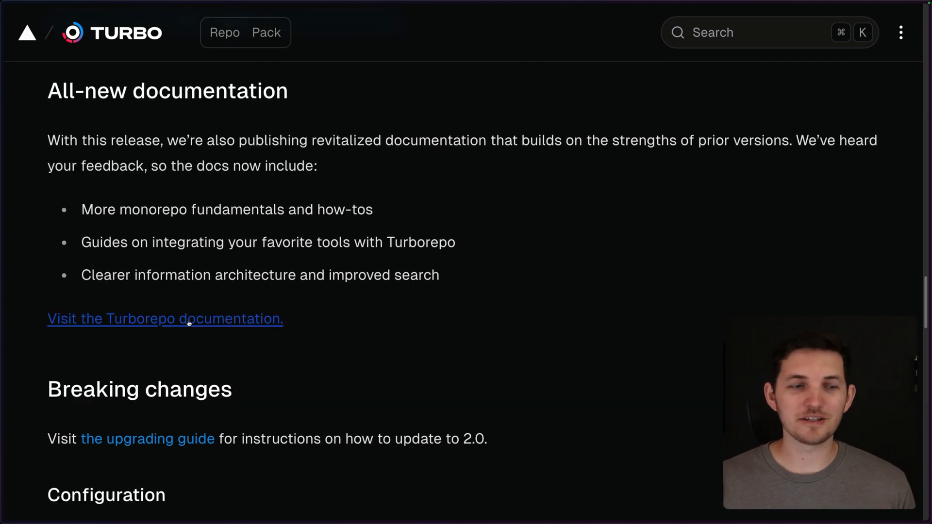
Open the Turborepo docs from the blog post and go to Crafting your repository.
{"action": "left_click", "coordinate": [165, 319]}
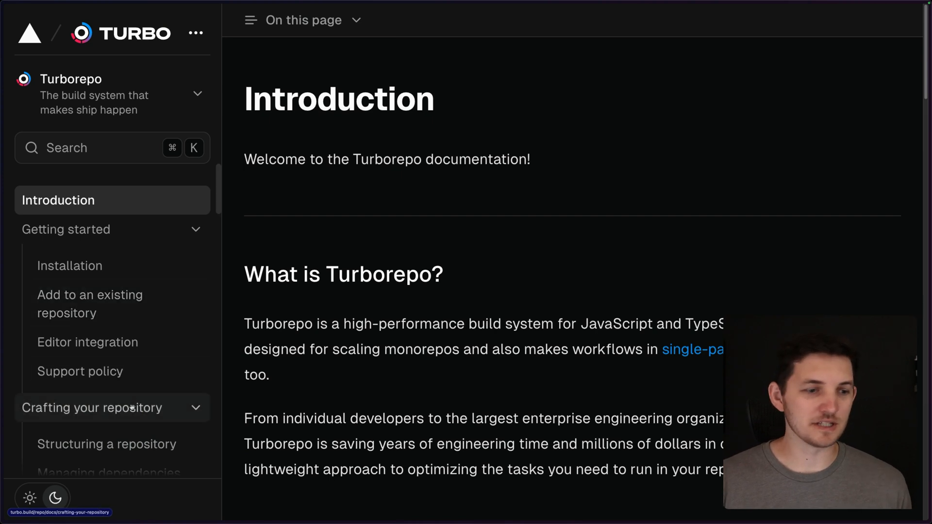
{"action": "left_click", "coordinate": [92, 407]}
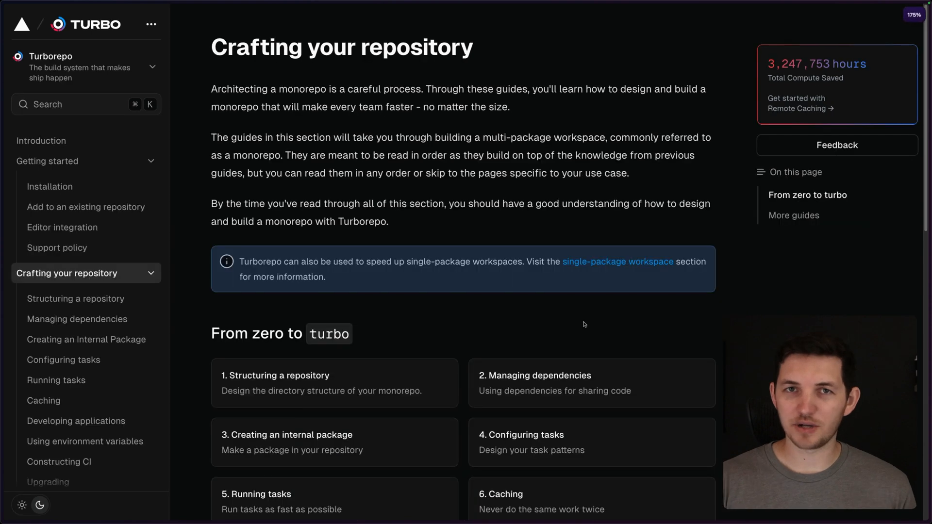
{"action": "scroll", "scroll_direction": "down", "scroll_amount": 3}
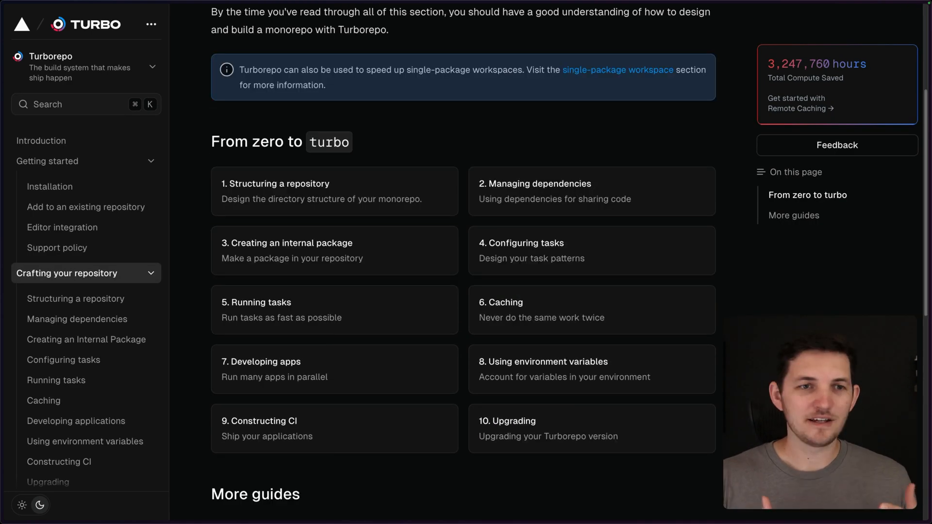